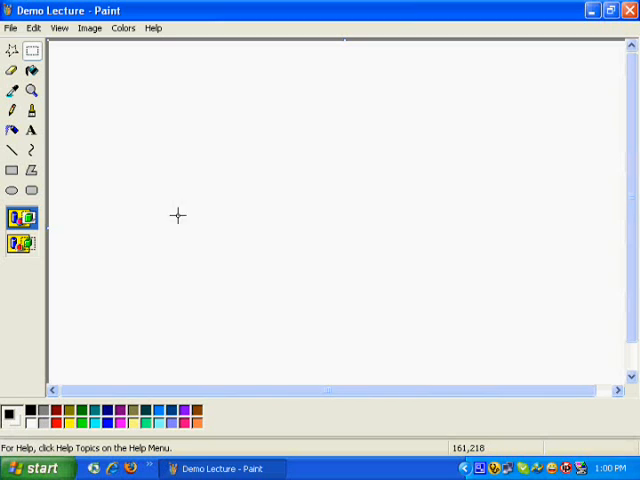
pyautogui.moveTo(207, 183)
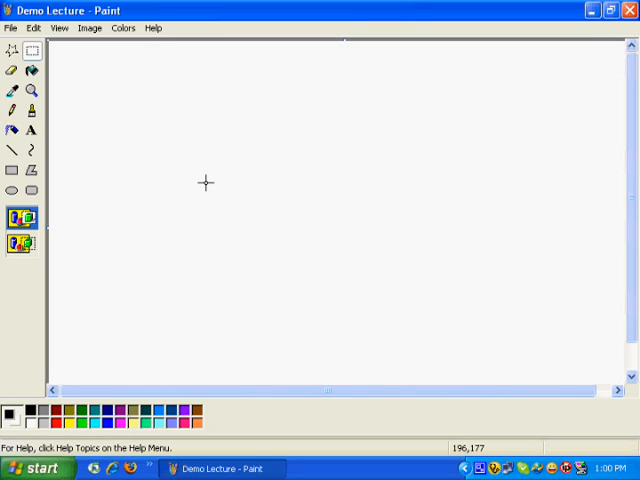
pyautogui.moveTo(208, 183)
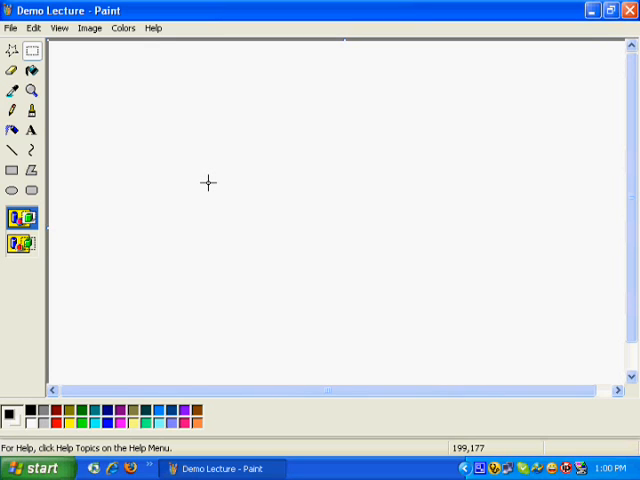
pyautogui.moveTo(181, 208)
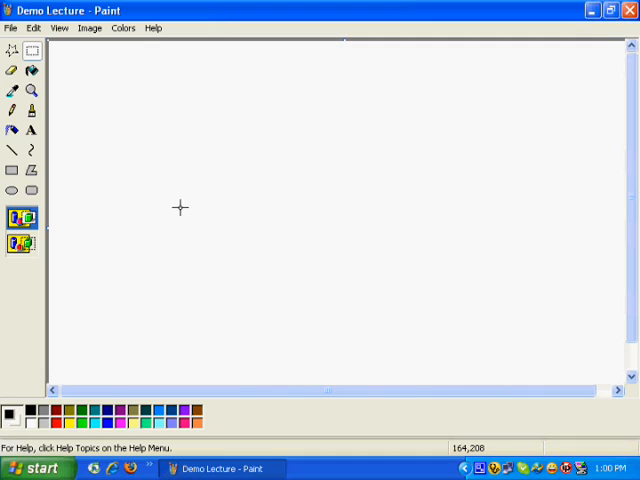
pyautogui.moveTo(161, 201)
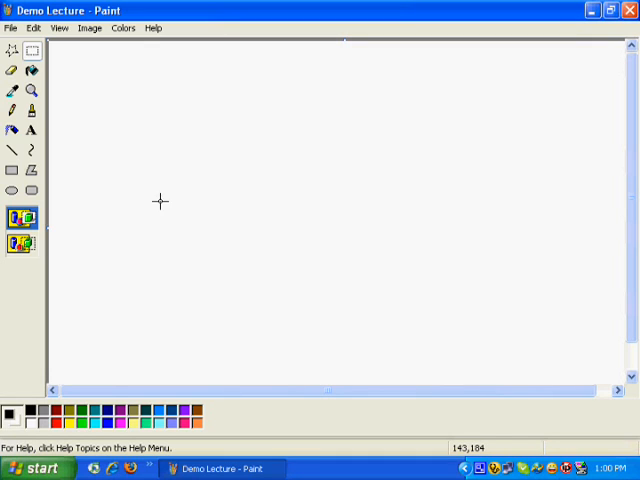
pyautogui.moveTo(8, 199)
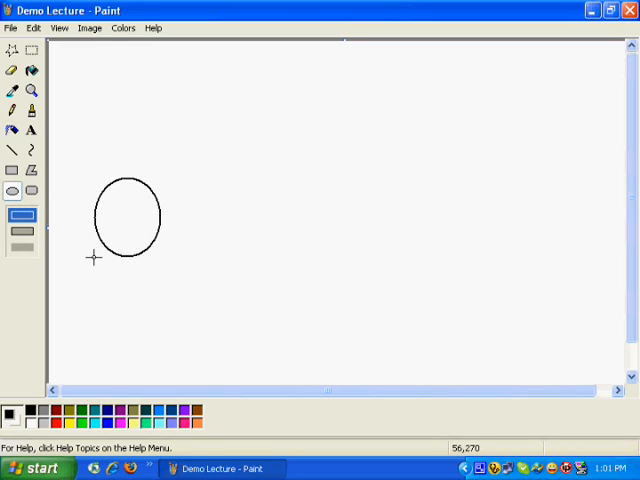
pyautogui.moveTo(365, 183)
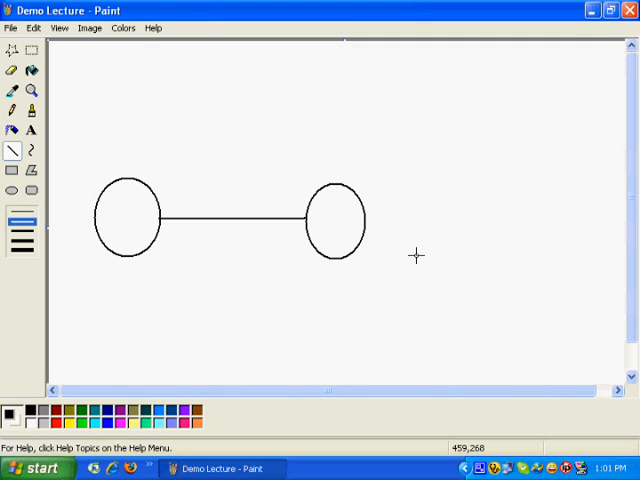
pyautogui.moveTo(266, 195)
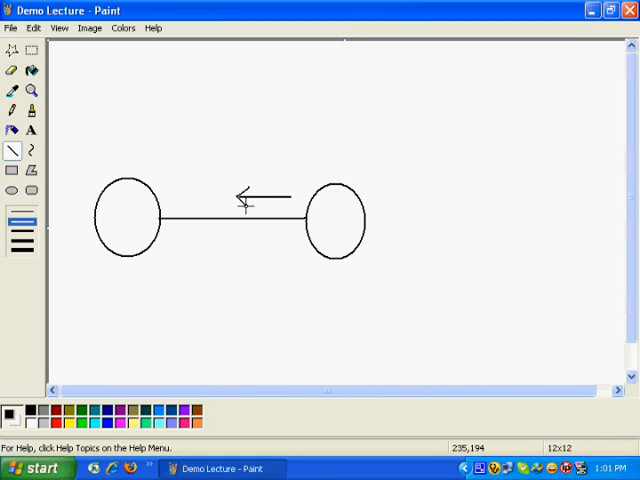
pyautogui.moveTo(415, 250)
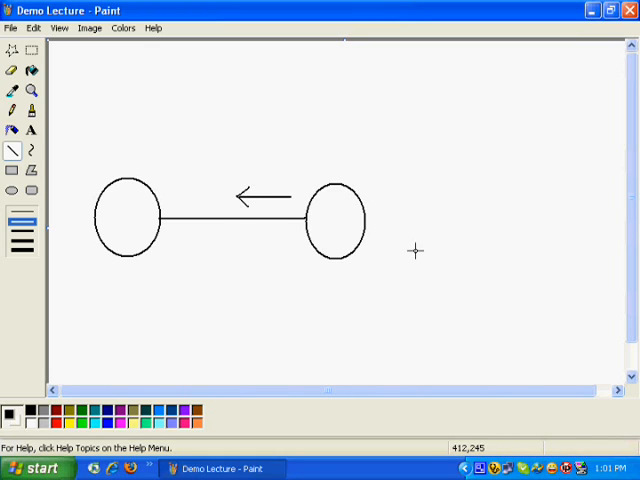
pyautogui.moveTo(435, 256)
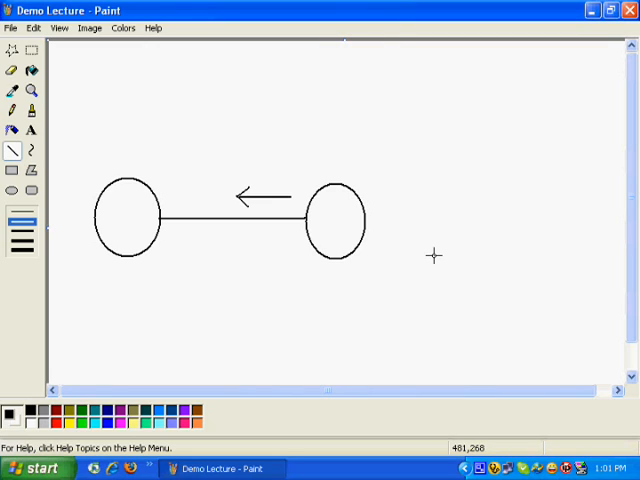
pyautogui.moveTo(254, 296)
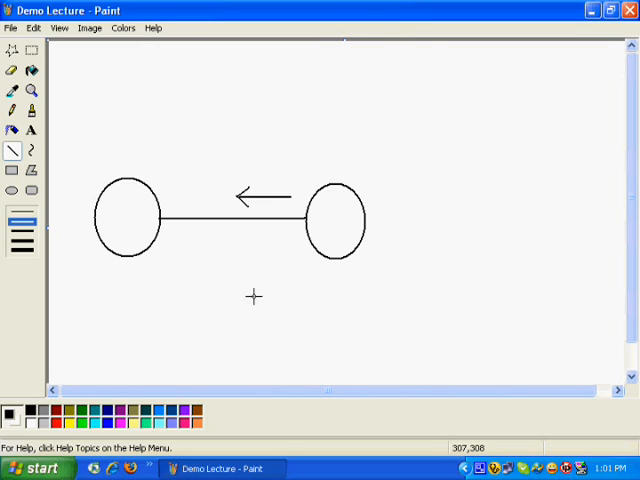
pyautogui.moveTo(184, 323)
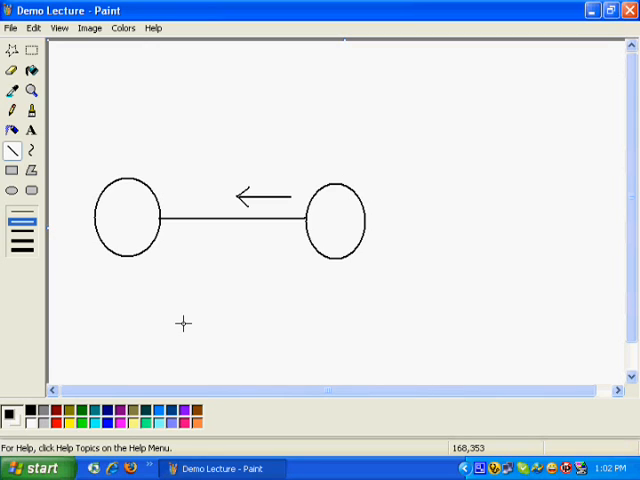
pyautogui.moveTo(176, 274)
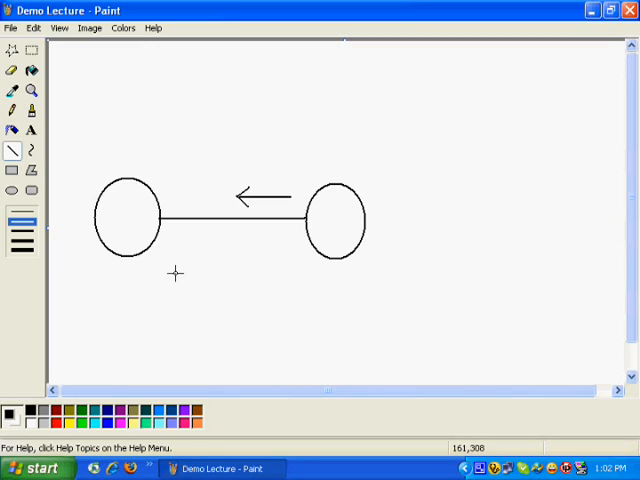
pyautogui.moveTo(176, 247)
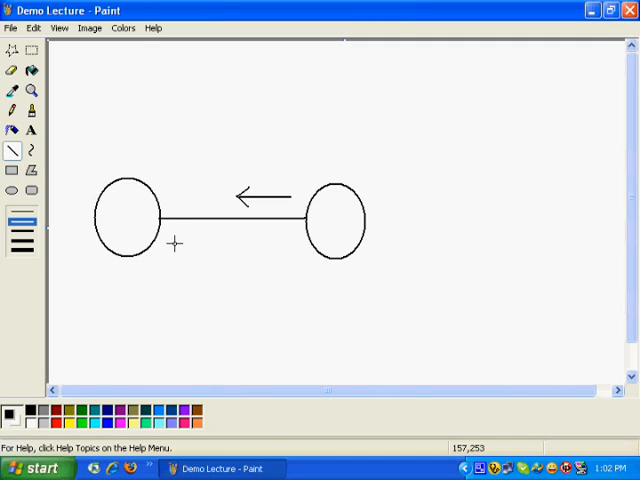
pyautogui.moveTo(170, 241)
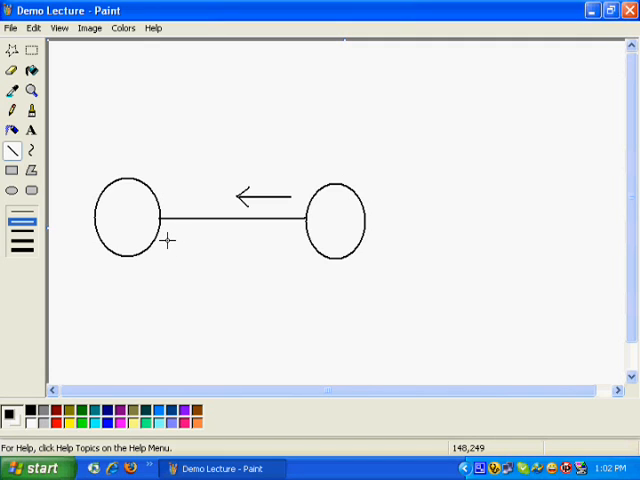
# Draw a right-pointing arrow beneath the connecting line, near the left circle
pyautogui.moveTo(167, 241); pyautogui.dragTo(216, 241)
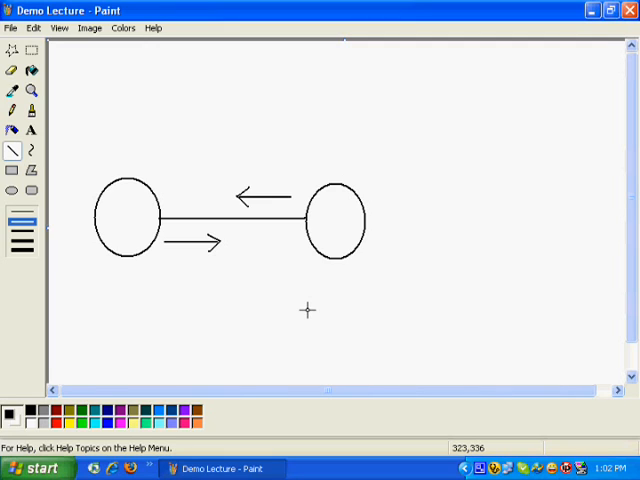
pyautogui.moveTo(112, 284)
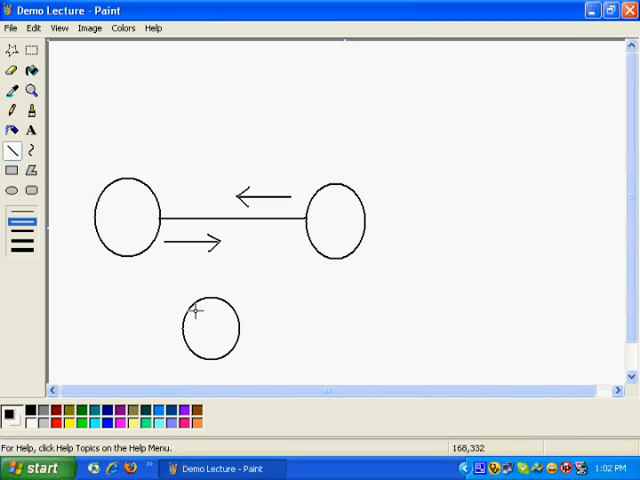
pyautogui.moveTo(182, 328)
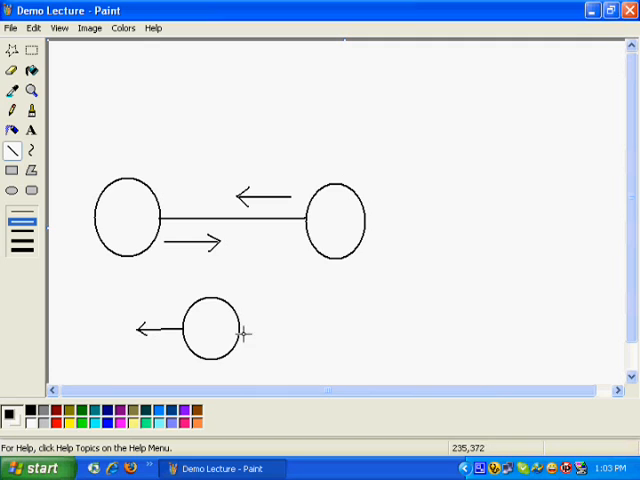
# Draw a short horizontal line extending right from the third circle
pyautogui.moveTo(240, 328); pyautogui.dragTo(272, 328)
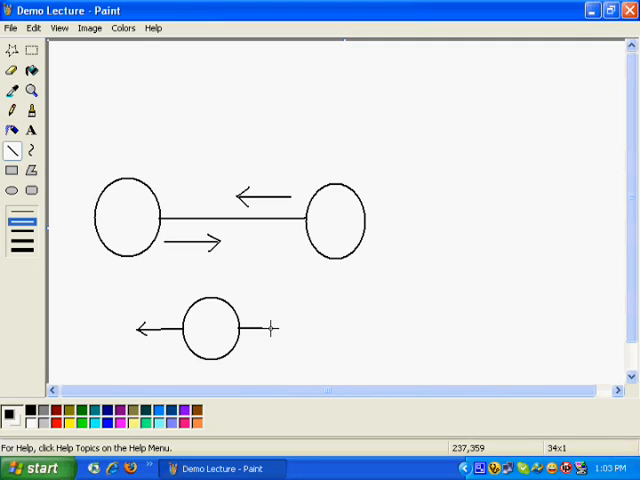